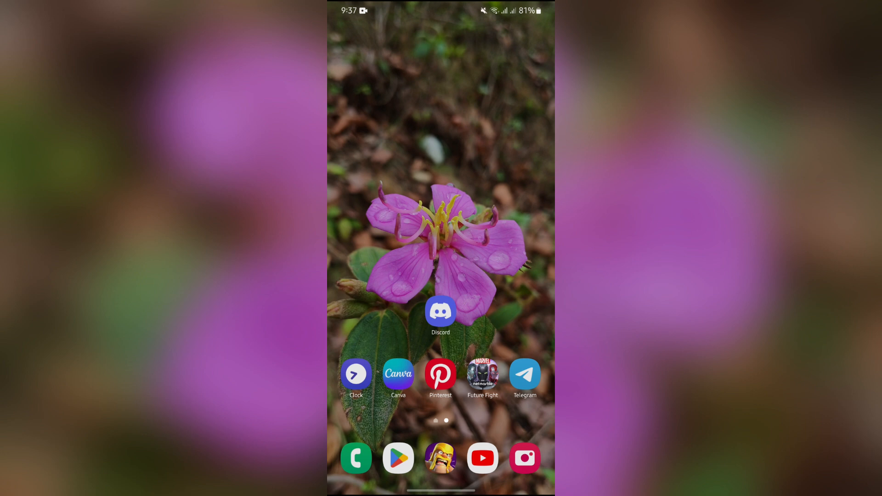
- Launch the Discord app from the Android home screen to show the general channel
left_click(440, 311)
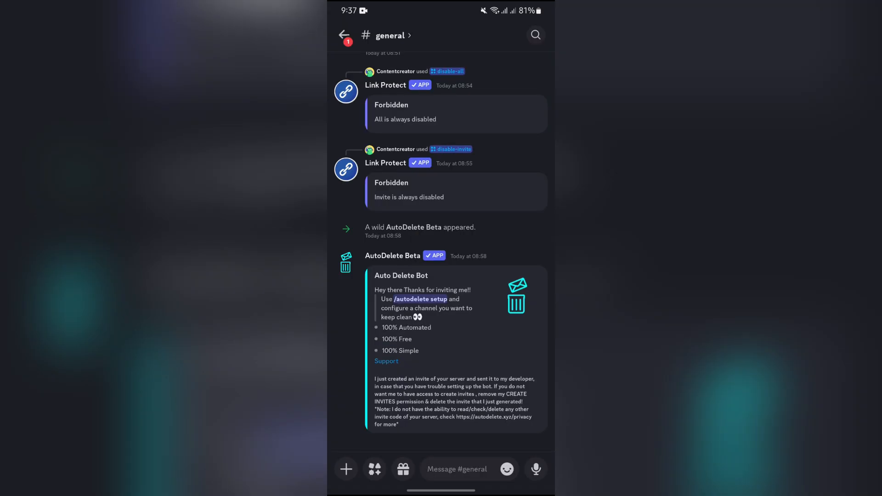
left_click(344, 35)
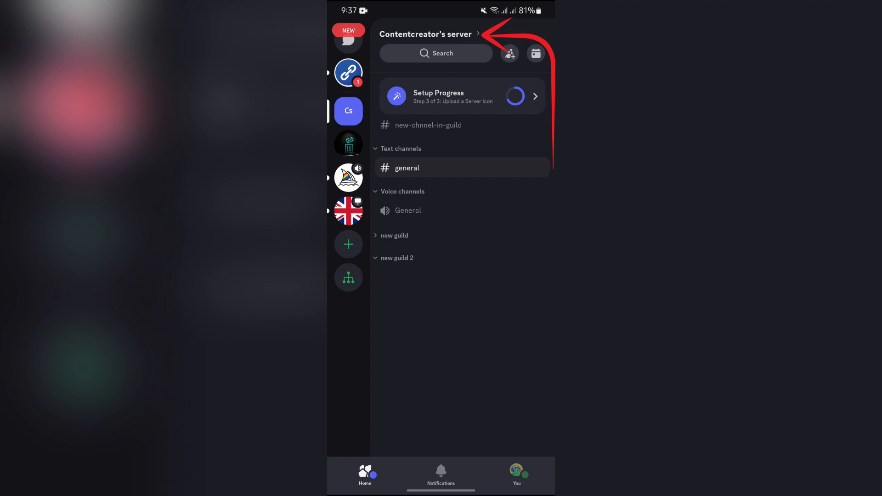
left_click(426, 34)
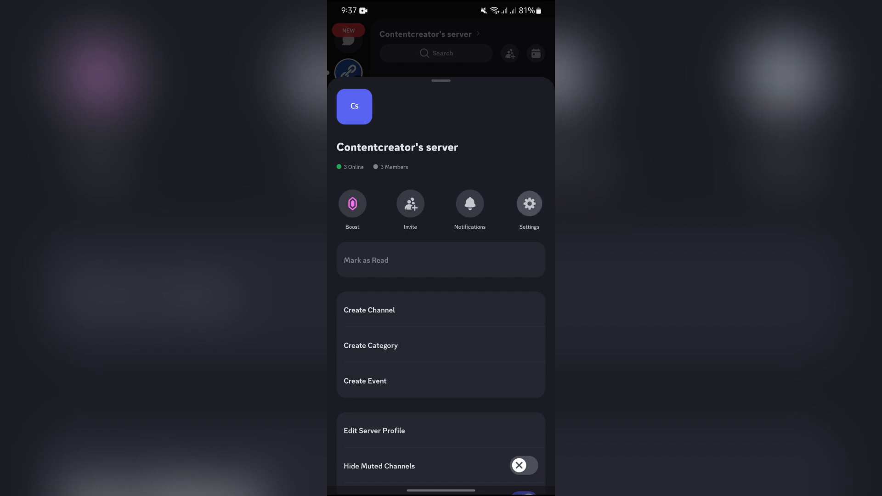
left_click(529, 204)
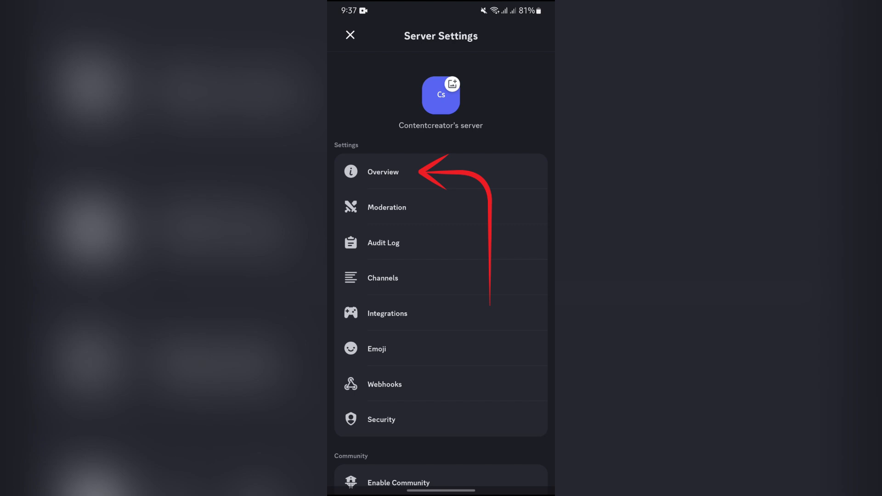
- Open Overview and change the Server Name field to 'new server'
left_click(383, 172)
type("new server")
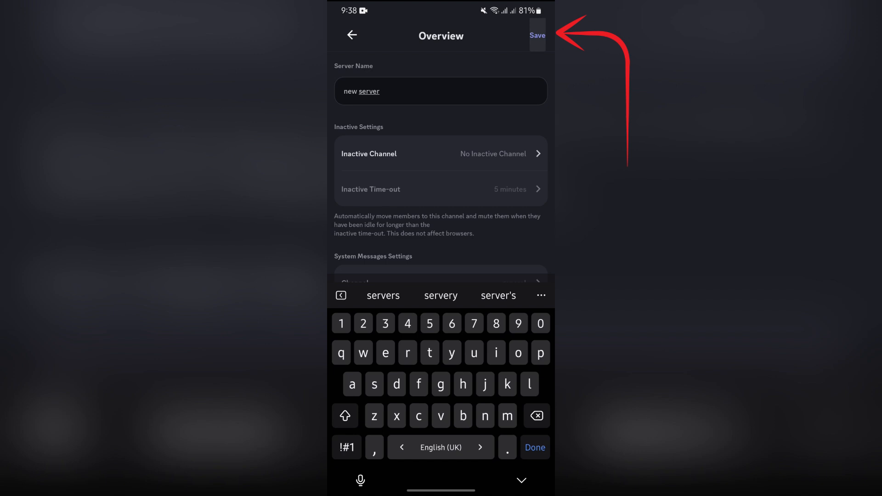
- Save the server name 'new server' and return to the Android home screen
left_click(536, 35)
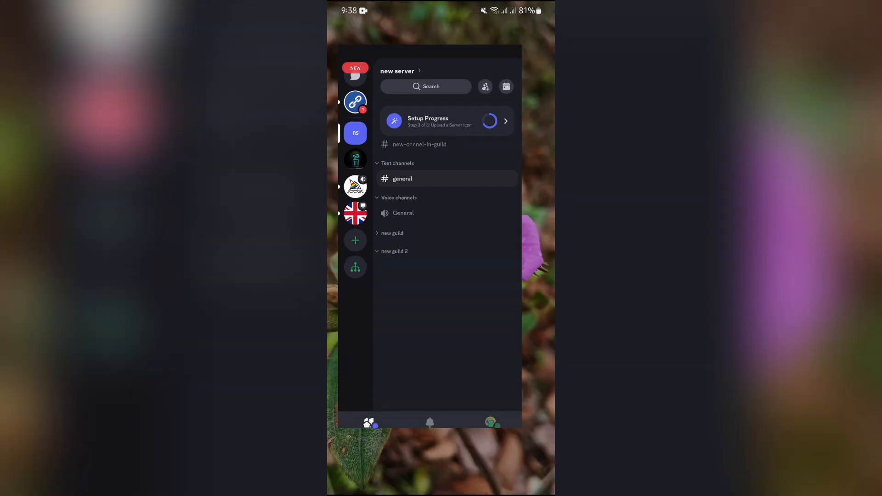
key("home")
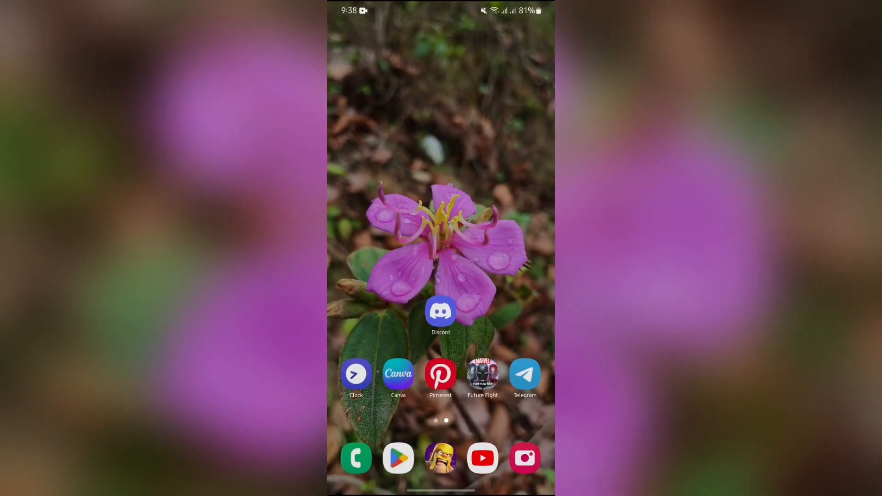